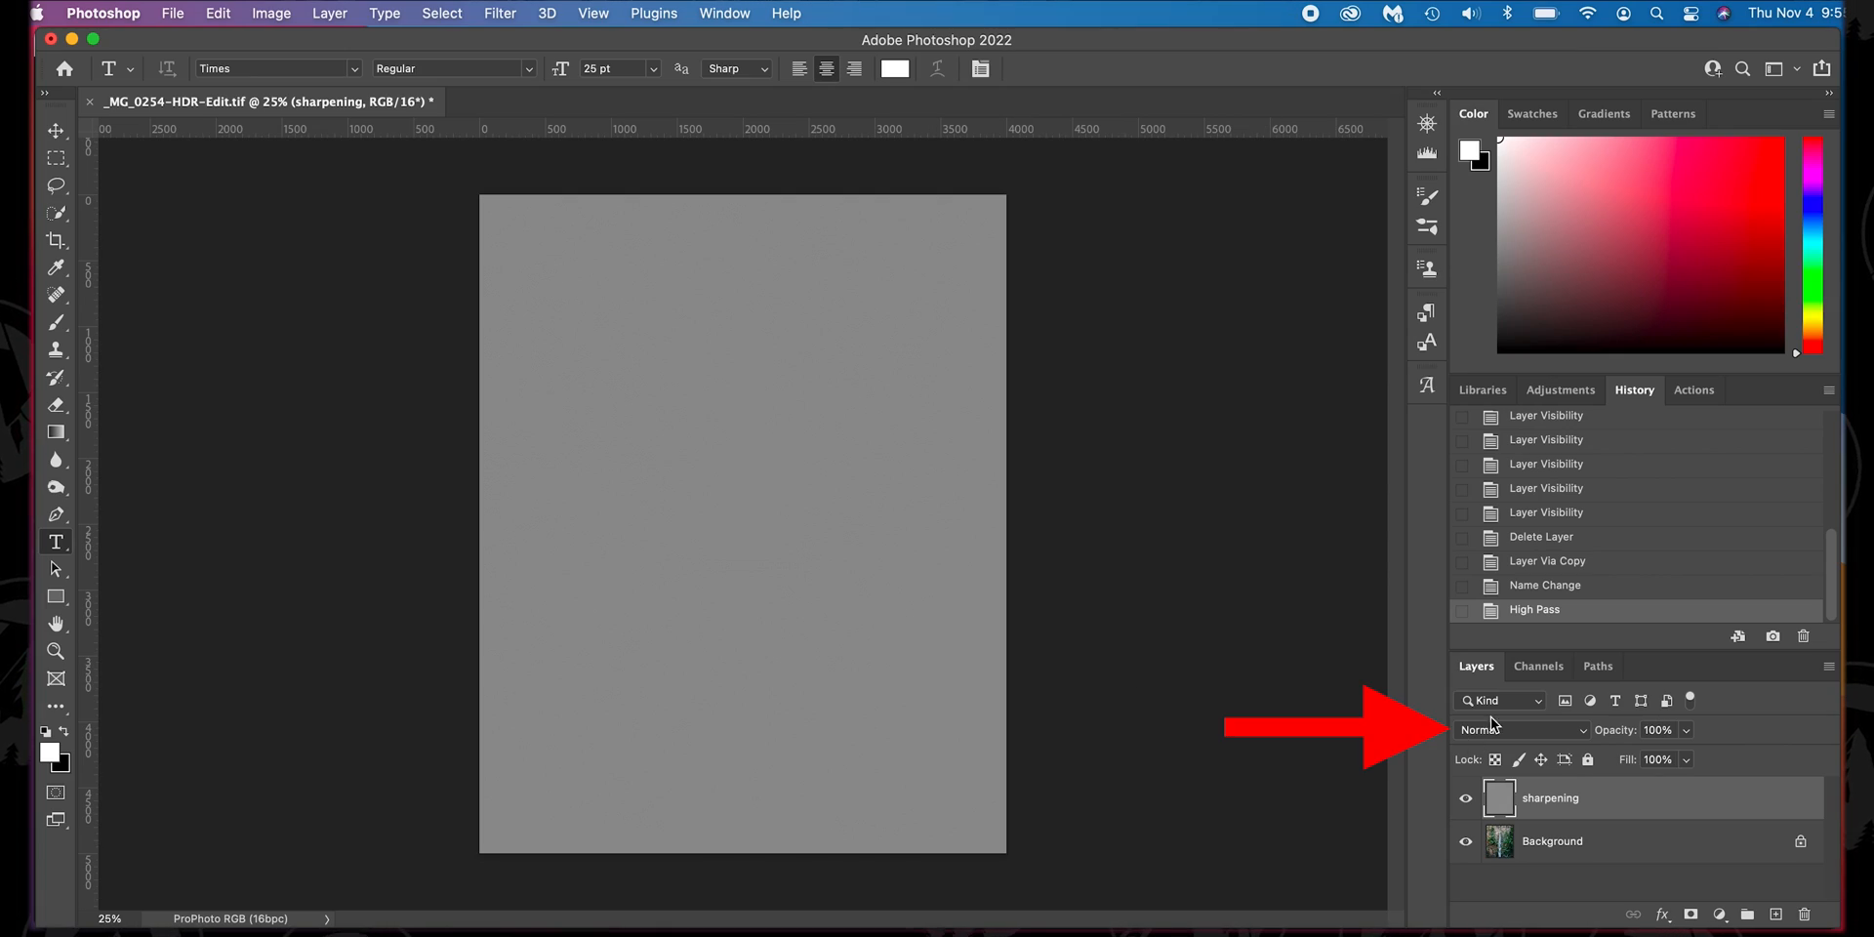
- Reveal the blend mode choices for the High Pass 'sharpening' layer, currently Normal
left_click(1530, 728)
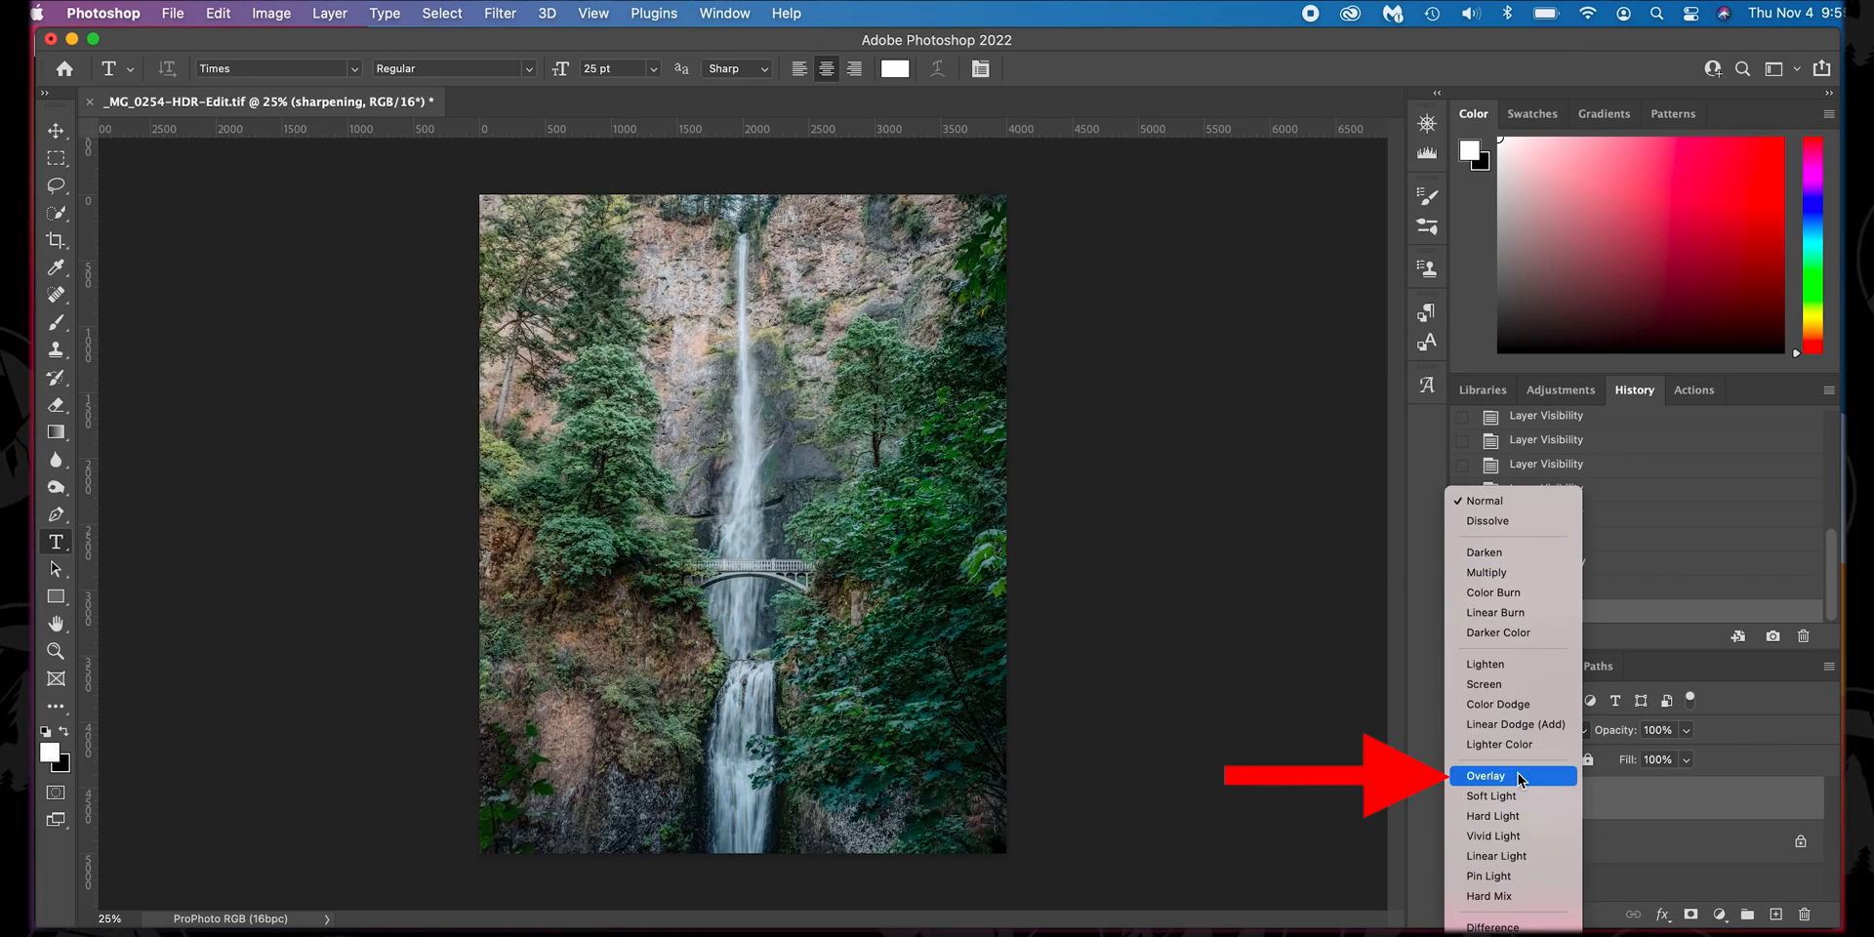